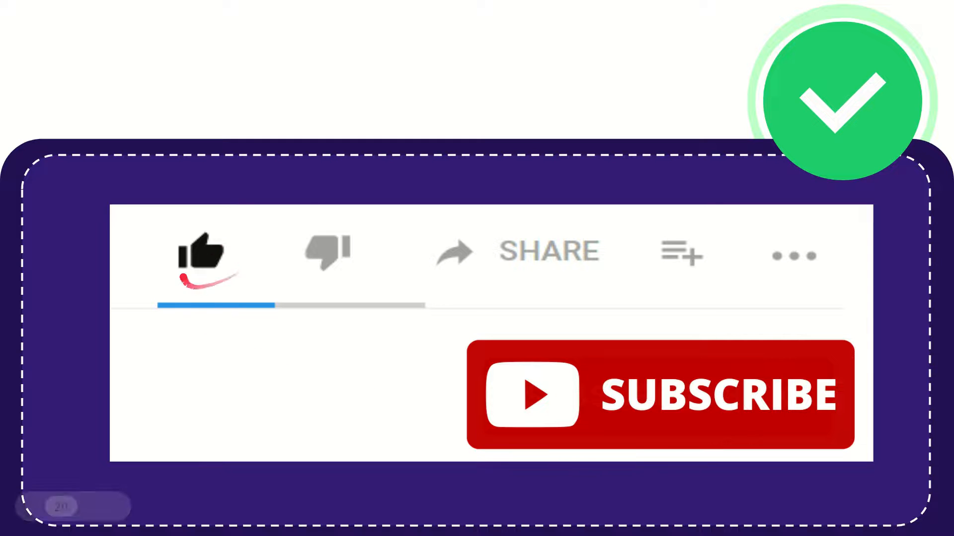
left_click(327, 250)
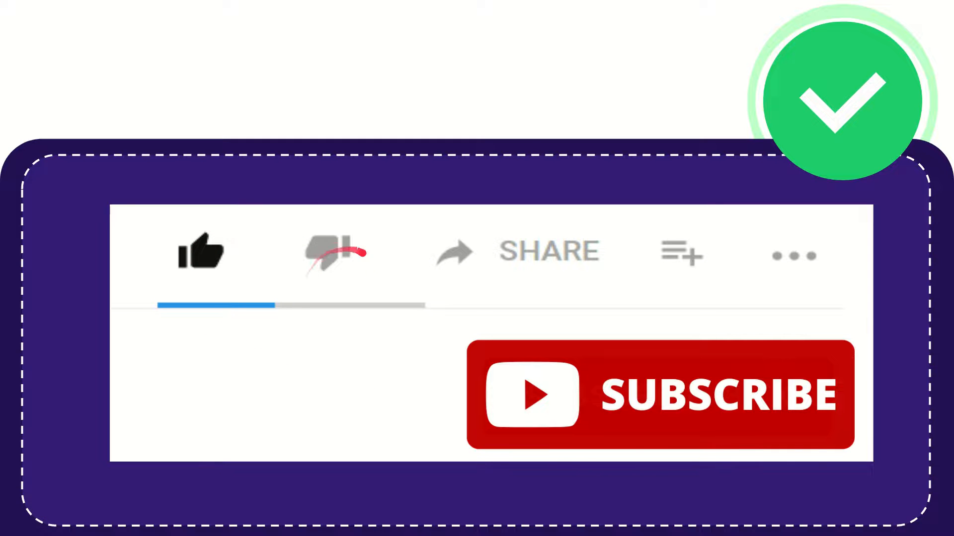